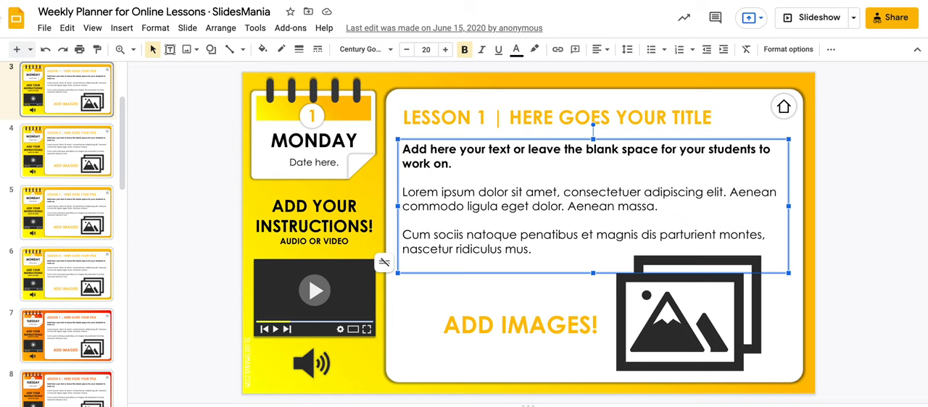
pyautogui.moveTo(132, 131)
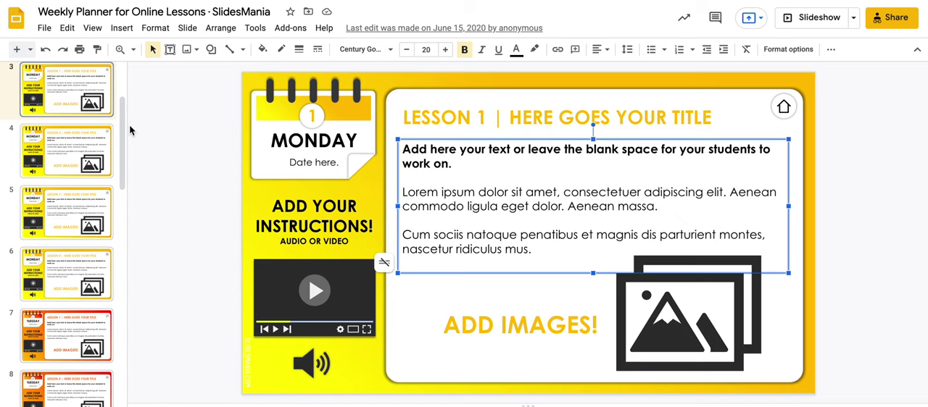
pyautogui.moveTo(121, 116)
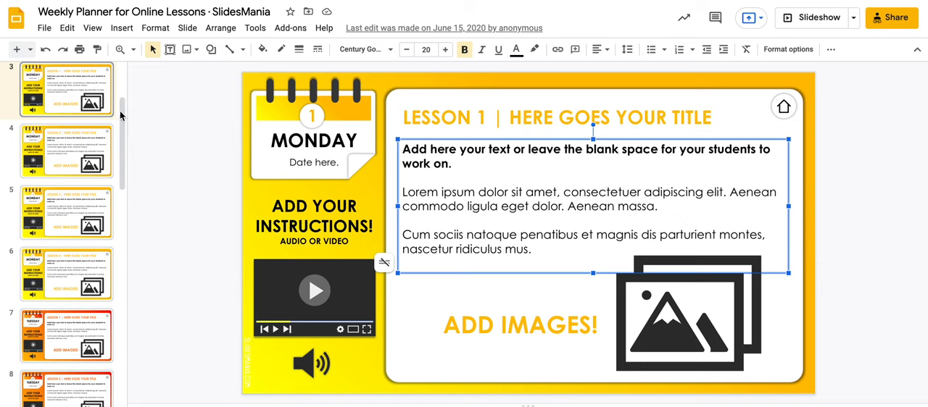
pyautogui.moveTo(122, 129)
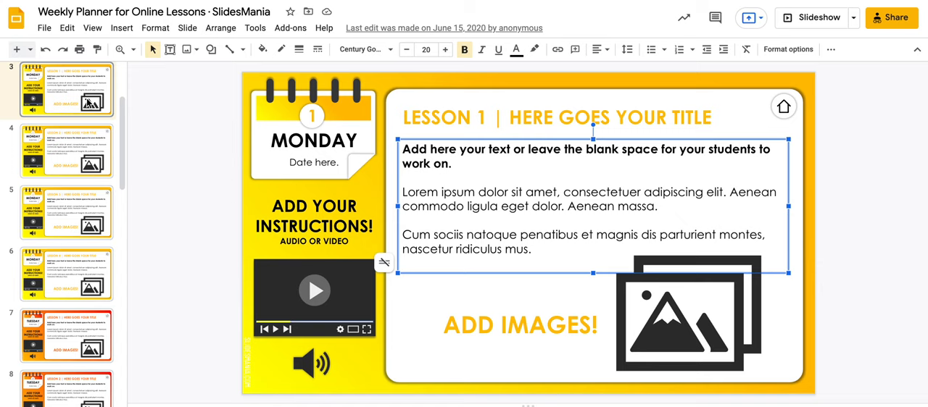
pyautogui.moveTo(106, 73)
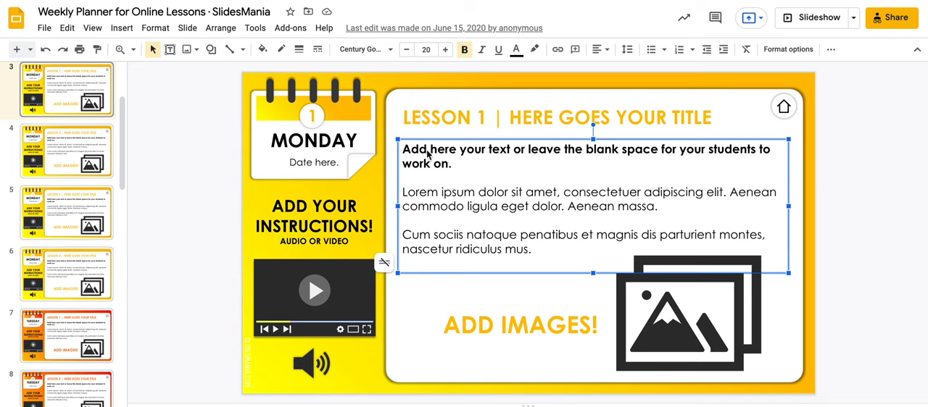
pyautogui.moveTo(455, 333)
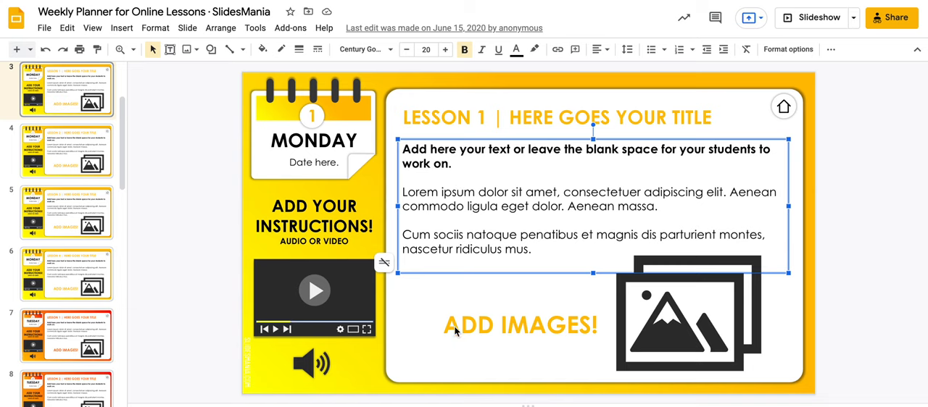
pyautogui.moveTo(526, 179)
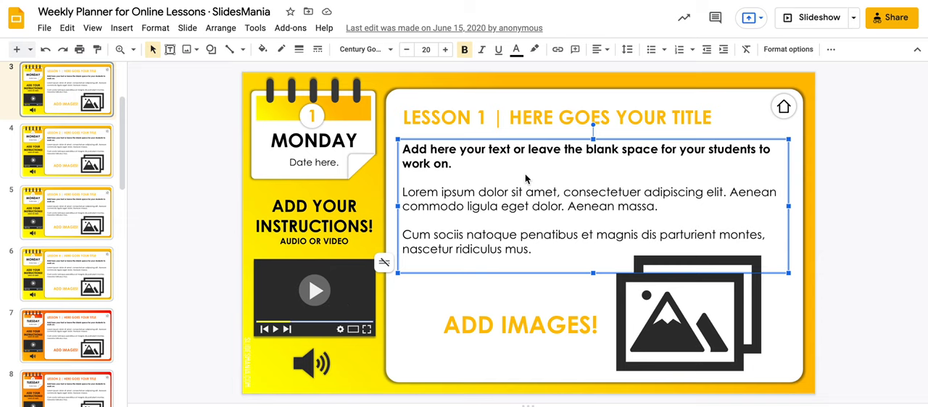
pyautogui.moveTo(139, 122)
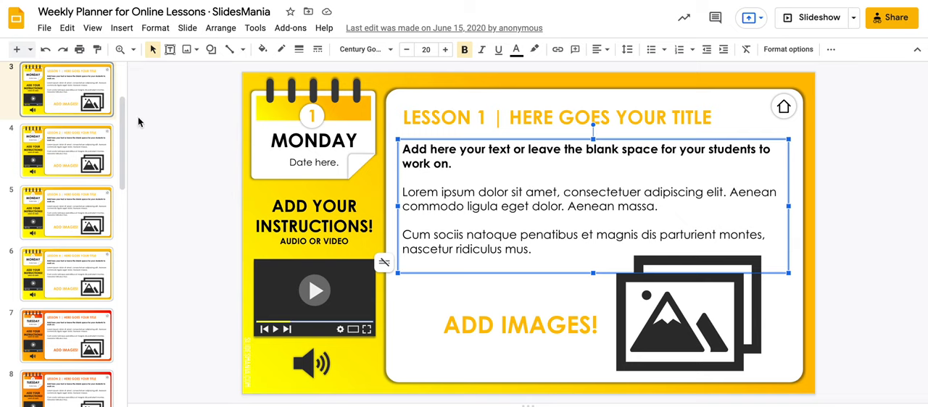
pyautogui.moveTo(143, 145)
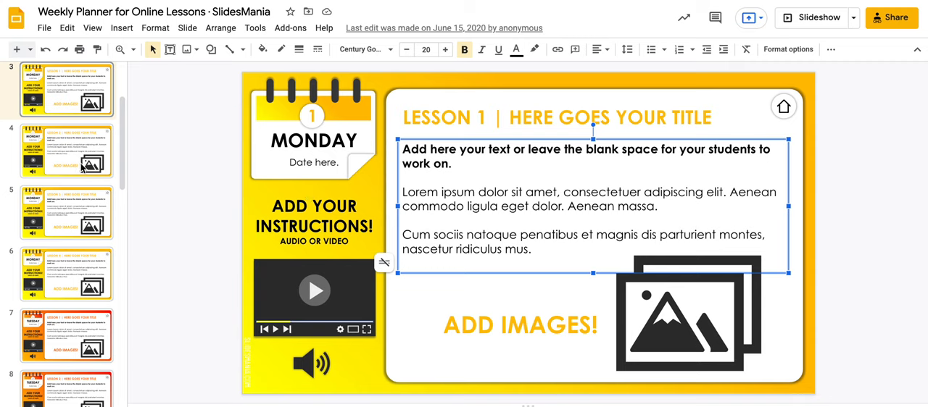
pyautogui.moveTo(61, 171)
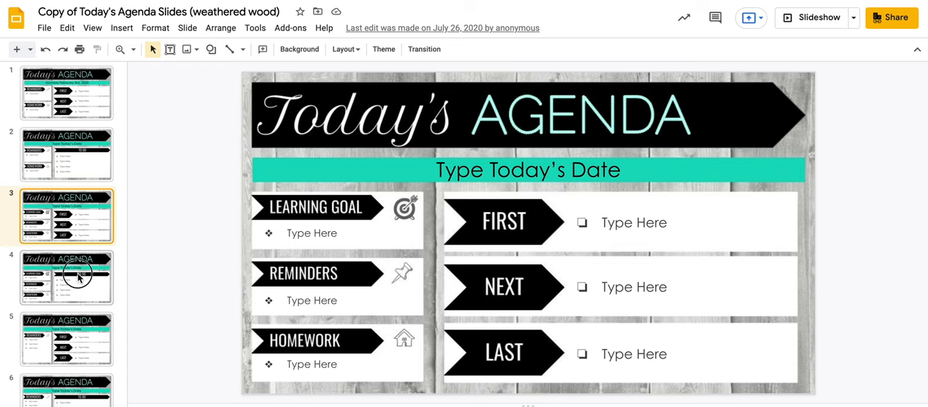
# Step: Return to the Weekly Planner for Online Lessons deck at its Monday lesson slide
pyautogui.click(66, 339)
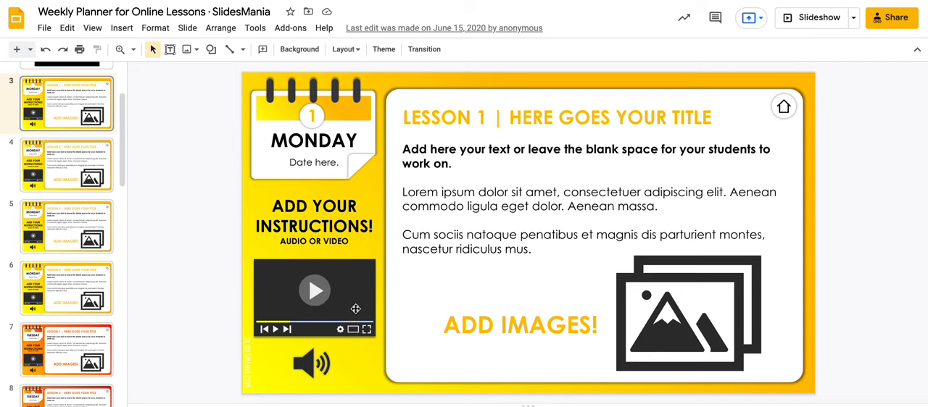
pyautogui.moveTo(348, 325)
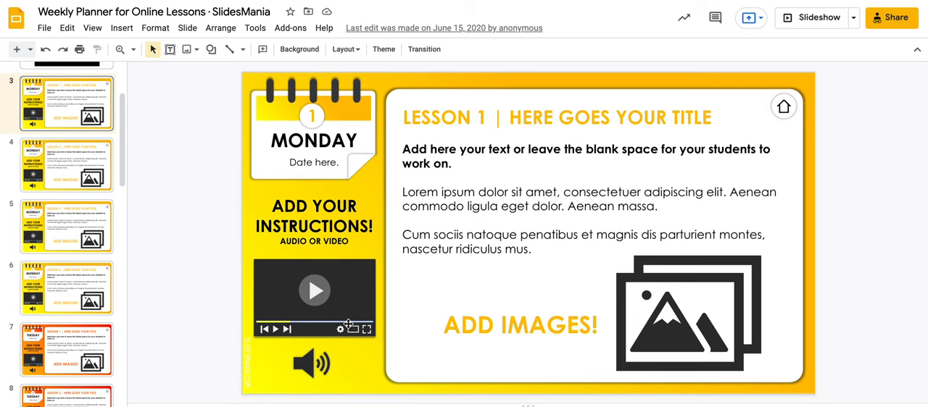
pyautogui.moveTo(391, 295)
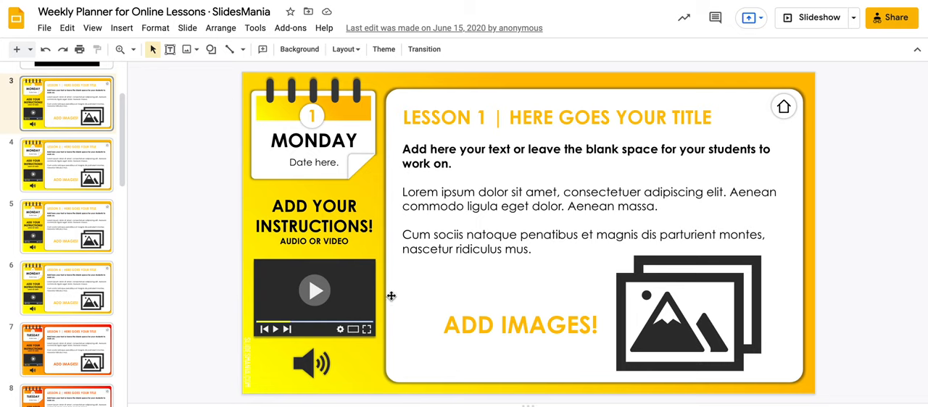
pyautogui.moveTo(514, 113)
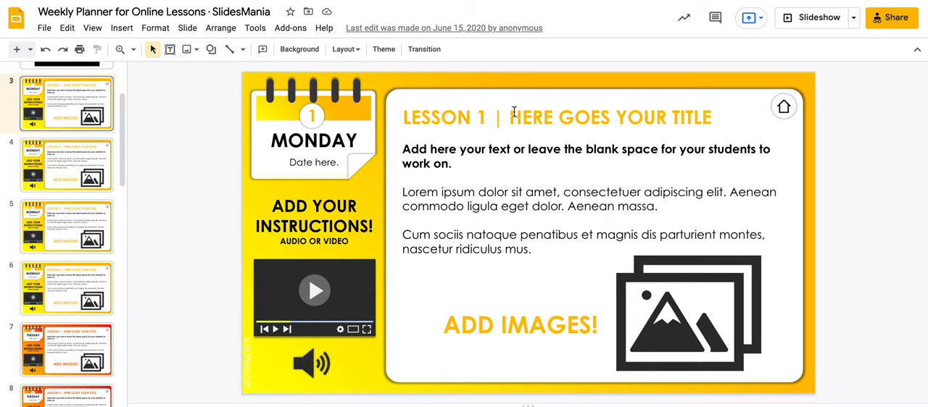
pyautogui.moveTo(761, 104)
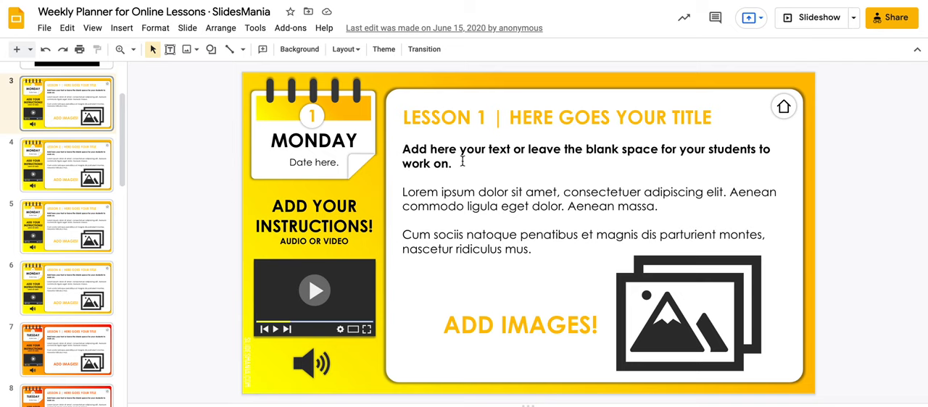
pyautogui.moveTo(515, 298)
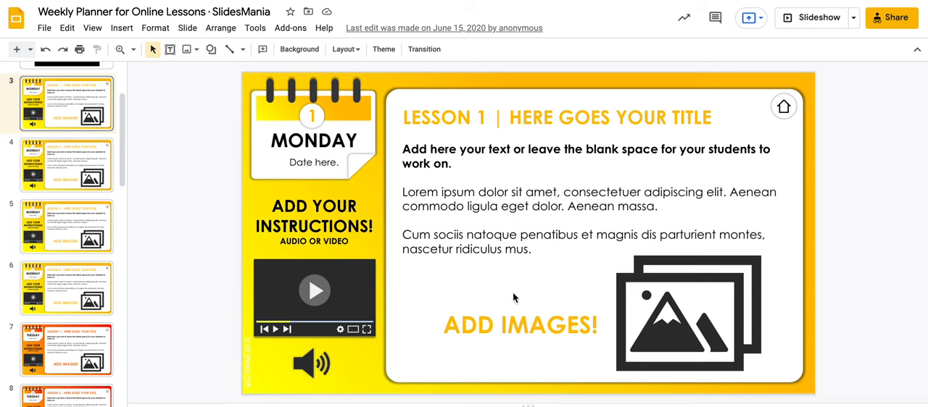
pyautogui.moveTo(476, 366)
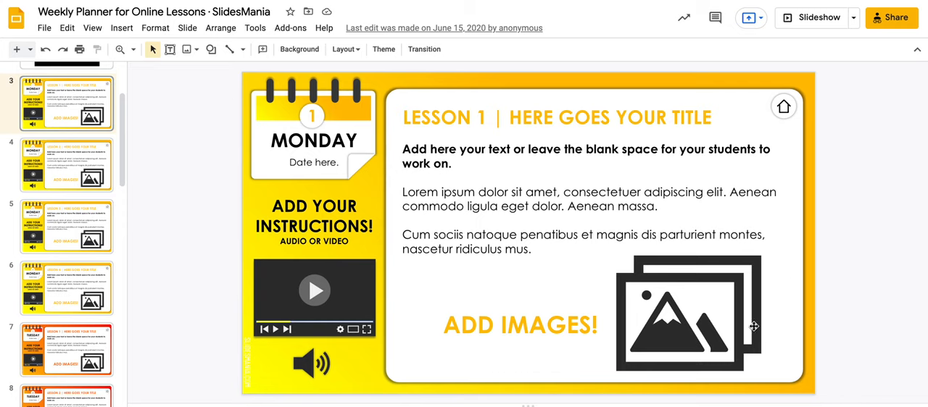
pyautogui.moveTo(481, 255)
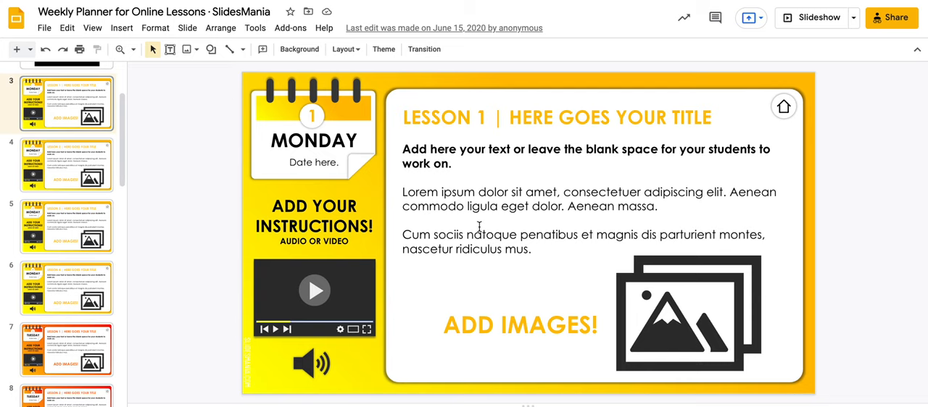
pyautogui.moveTo(634, 171)
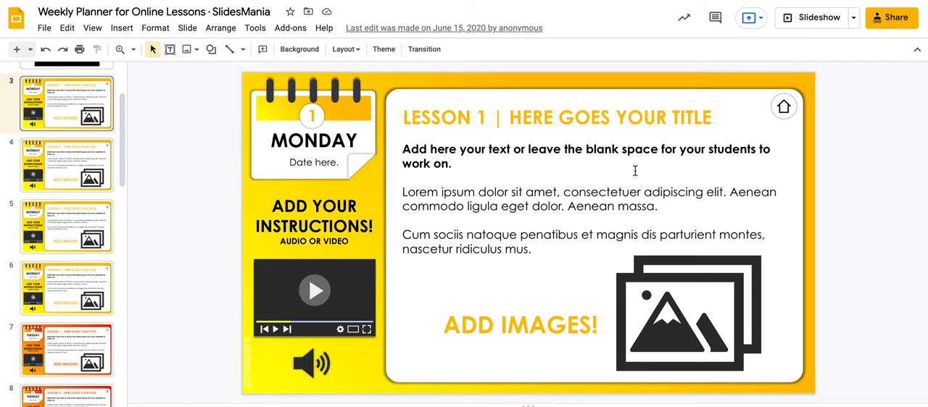
pyautogui.moveTo(405, 166)
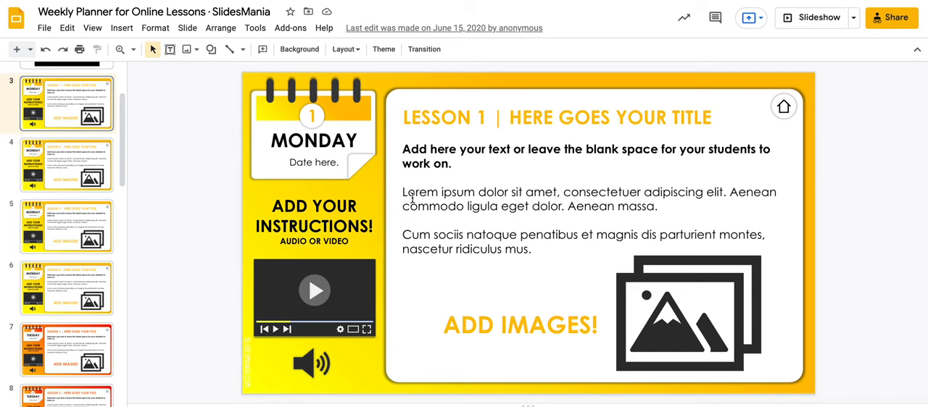
pyautogui.moveTo(417, 361)
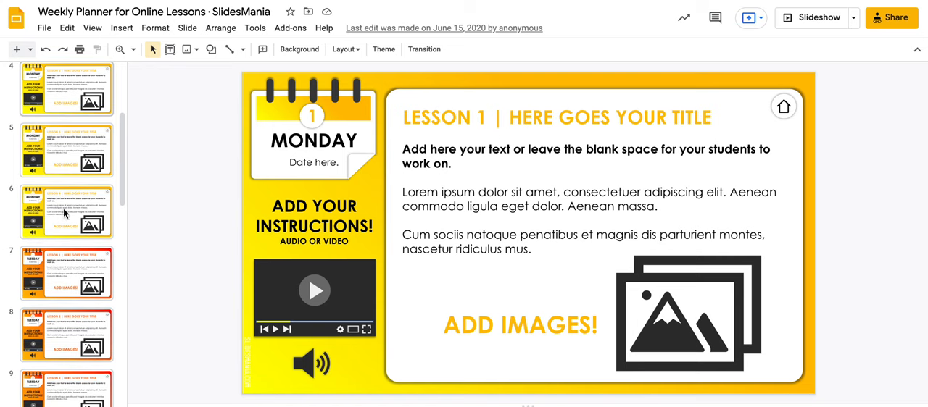
# Step: Browse the second and third slides of the weathered-wood Today's Agenda template
pyautogui.scroll(-3)
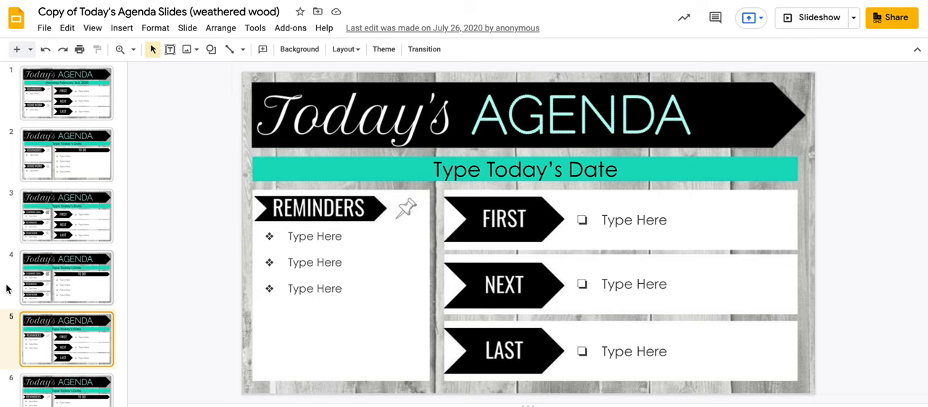
pyautogui.click(66, 154)
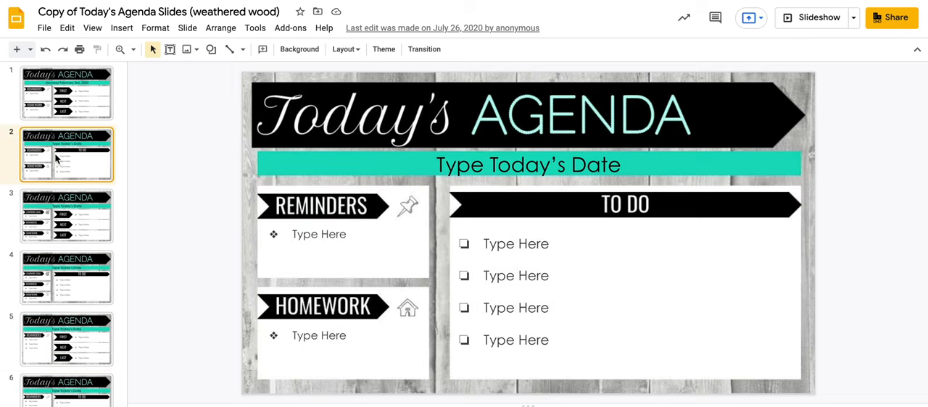
pyautogui.click(66, 216)
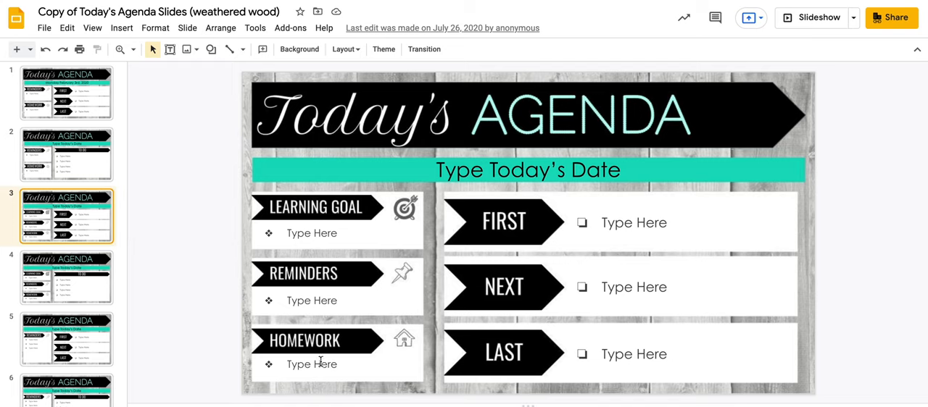
pyautogui.moveTo(651, 234)
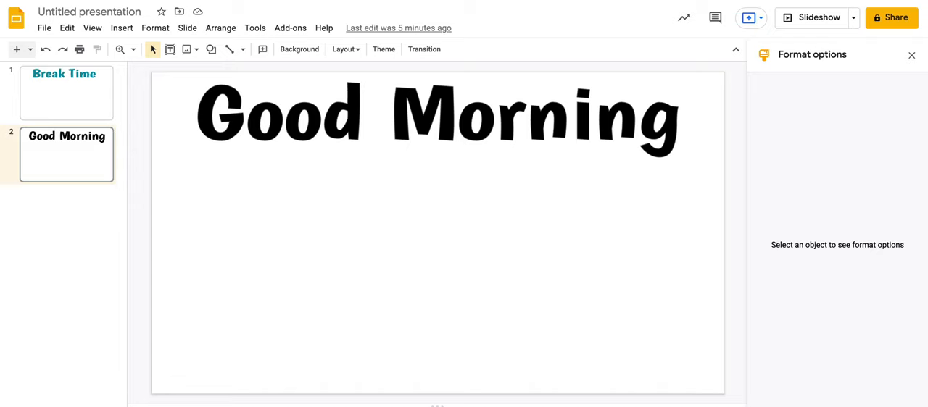
pyautogui.moveTo(417, 124)
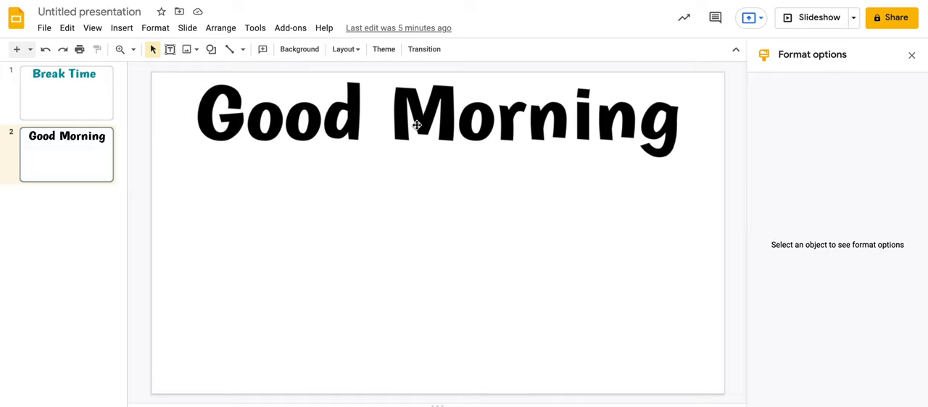
pyautogui.moveTo(155, 28)
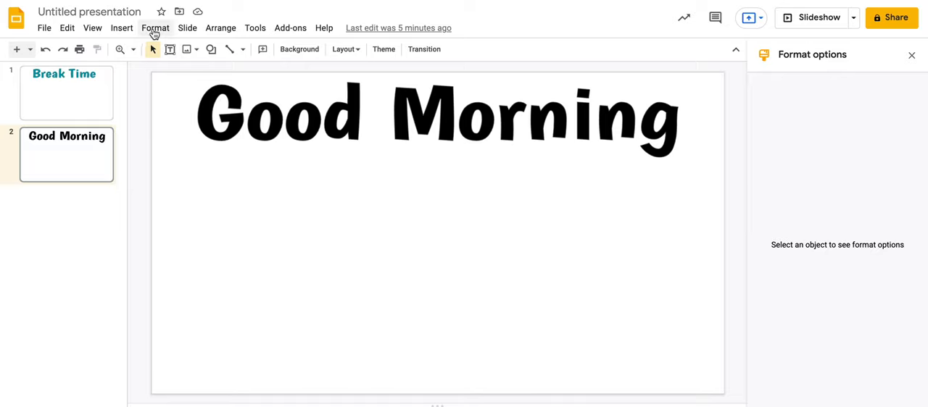
pyautogui.moveTo(93, 28)
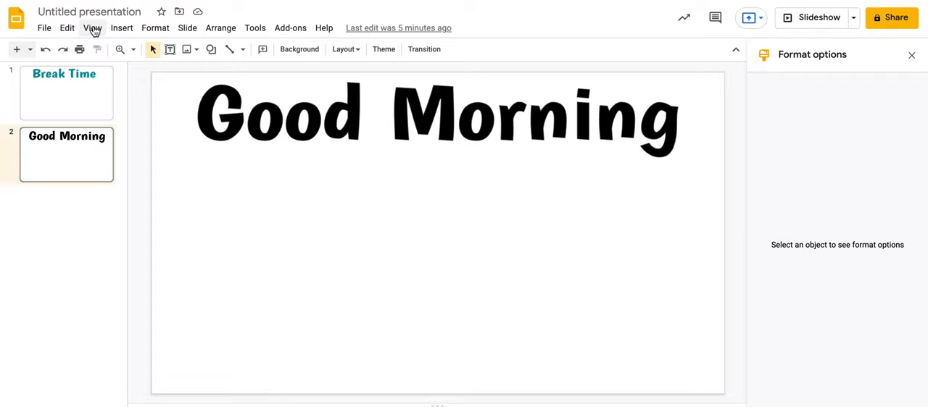
# Step: Insert the '20 Minute Timer' YouTube video onto the Good Morning slide
pyautogui.click(121, 28)
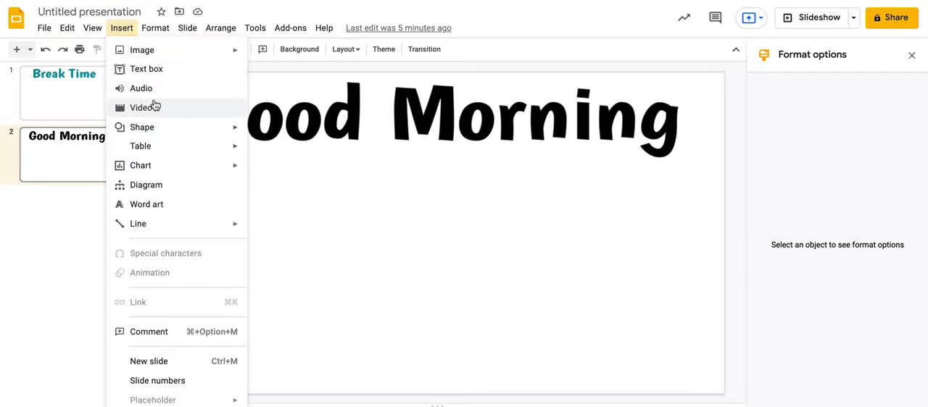
pyautogui.click(141, 107)
pyautogui.write('20 min timer')
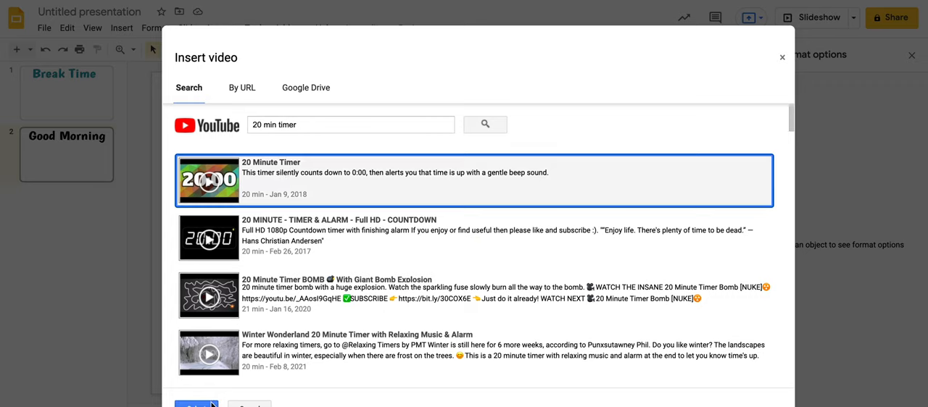
pyautogui.click(191, 402)
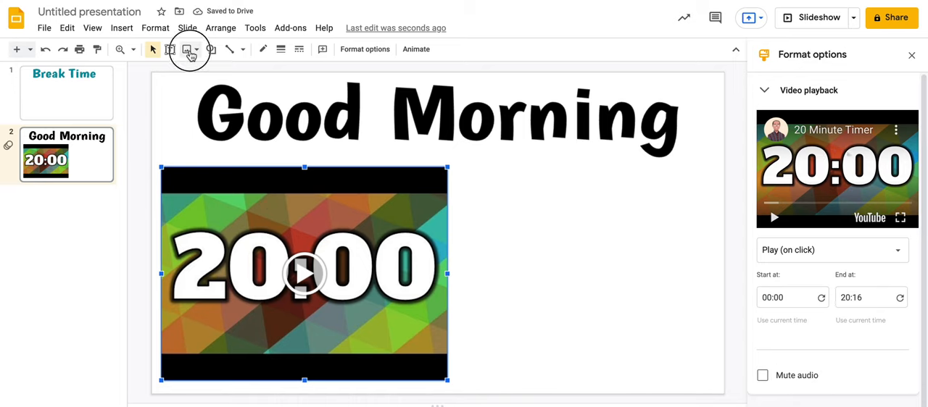
# Step: Draw a folded-corner note shape right of the timer video and fill it yellow
pyautogui.click(186, 49)
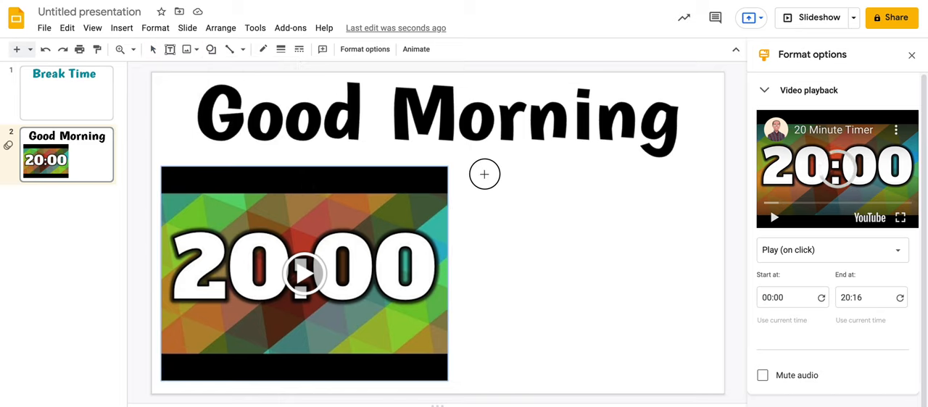
pyautogui.moveTo(485, 174); pyautogui.dragTo(659, 328)
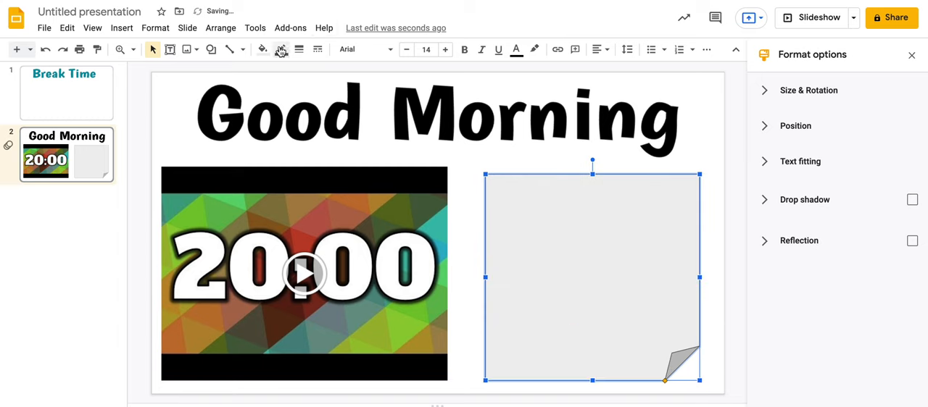
pyautogui.click(265, 49)
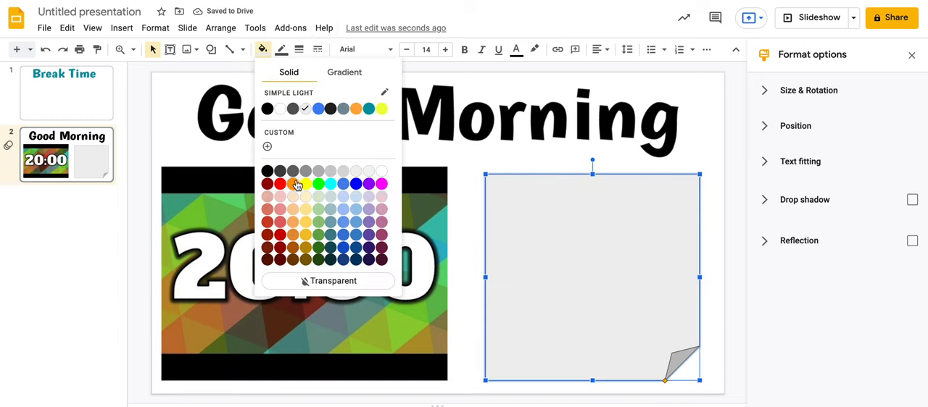
pyautogui.click(293, 183)
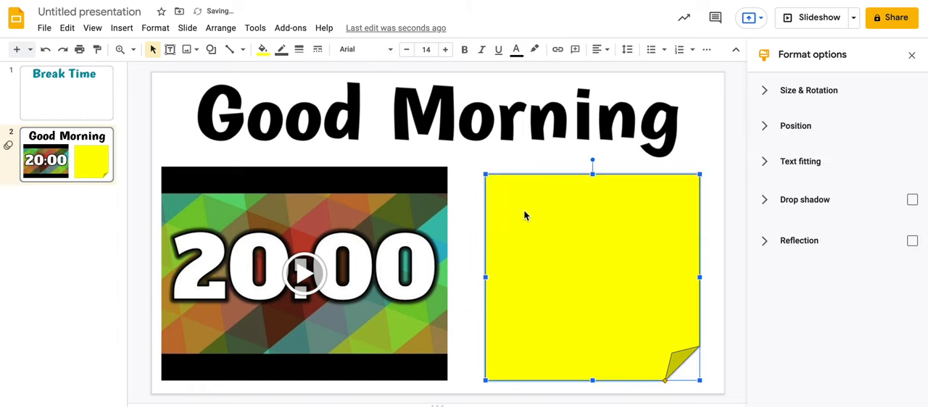
# Step: Turn the note text into a numbered list with 'Charger' as item 1, starting item 2
pyautogui.write('1')
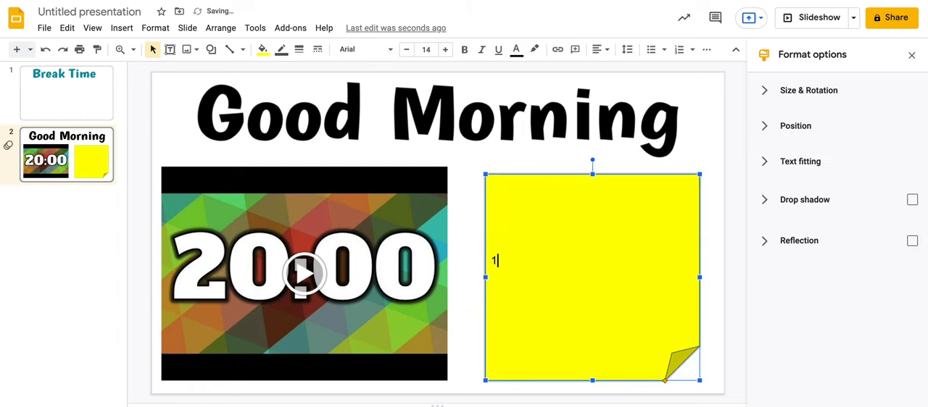
pyautogui.click(675, 49)
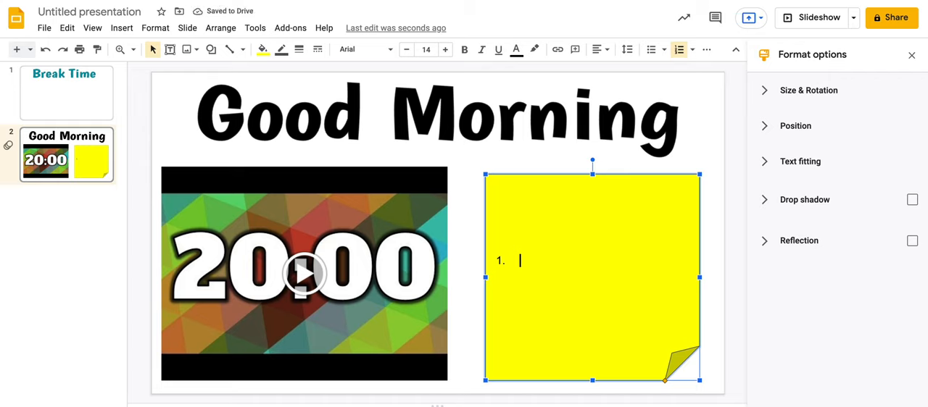
pyautogui.write('Chr')
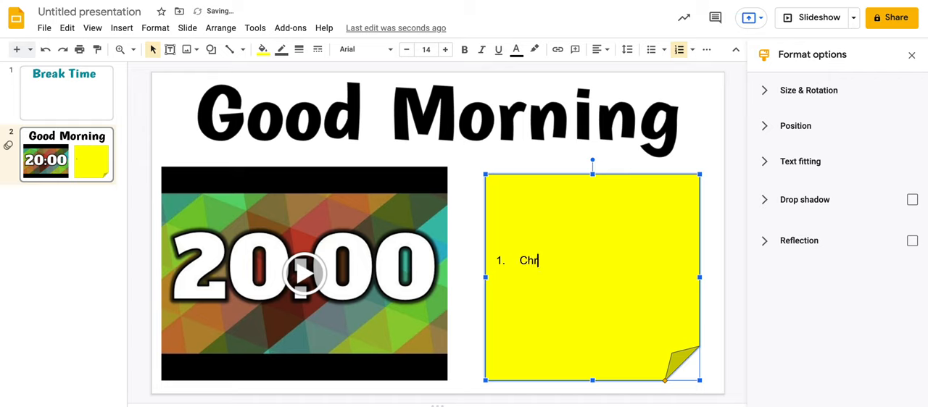
pyautogui.write('arger')
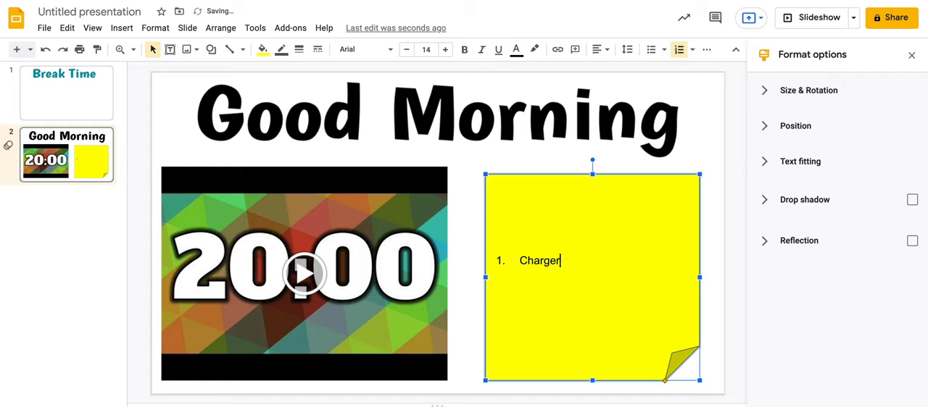
pyautogui.press('enter')
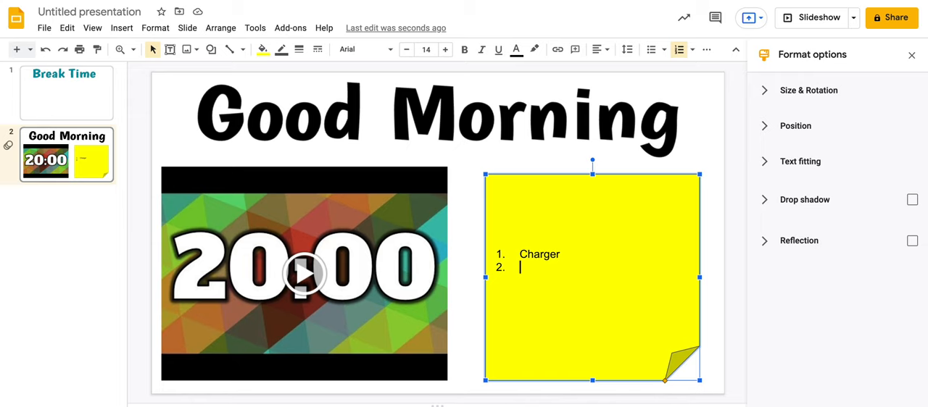
pyautogui.click(66, 93)
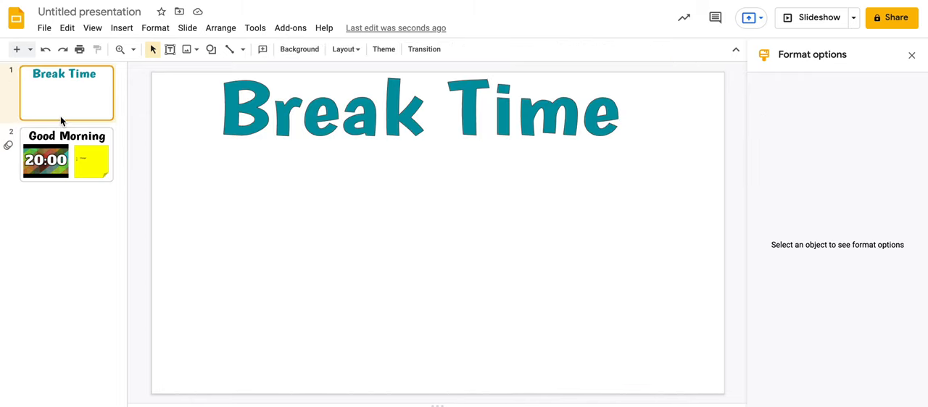
pyautogui.click(66, 155)
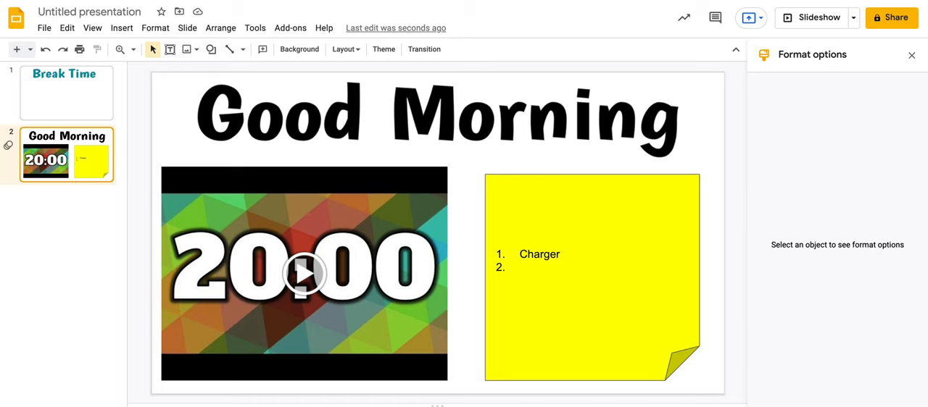
pyautogui.moveTo(380, 116)
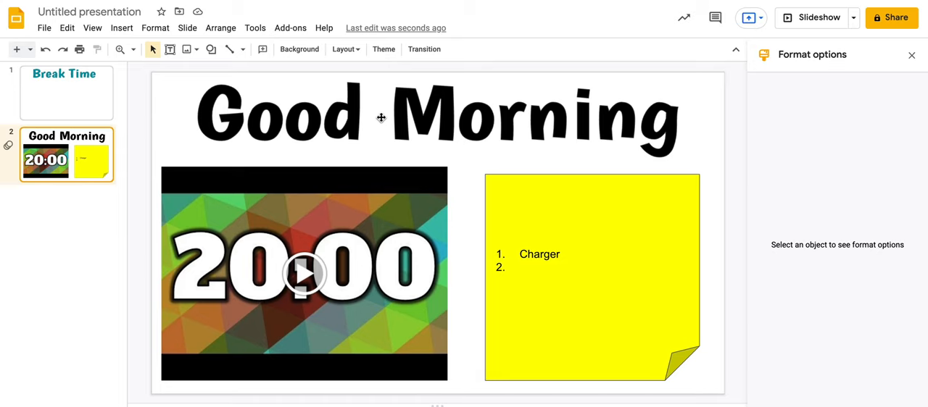